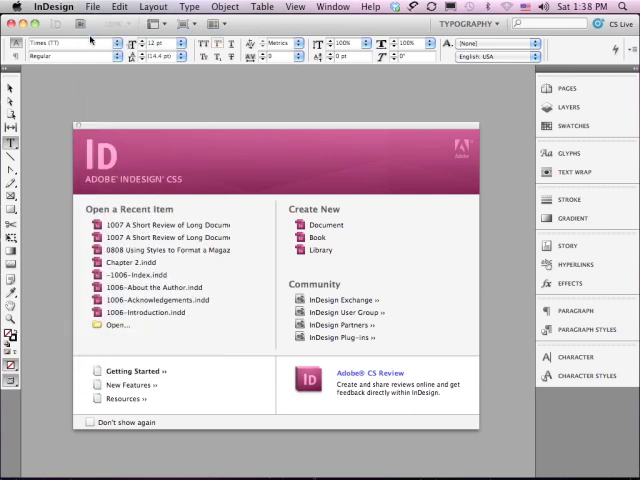
# Step: Open the 1005 Tables of Contents sample file from the Sample Files folder
pyautogui.click(116, 324)
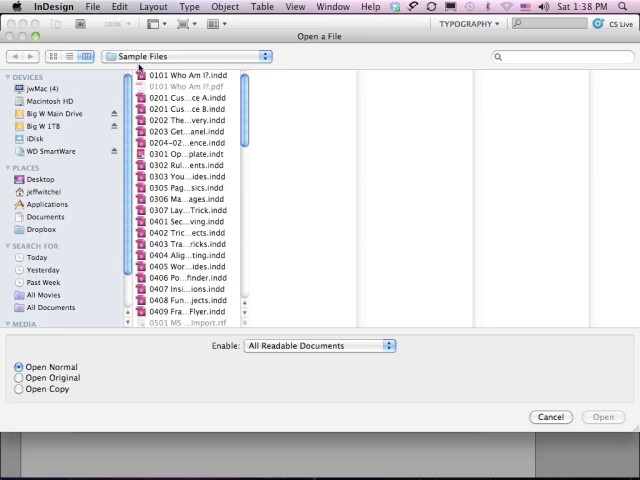
pyautogui.scroll(-3)
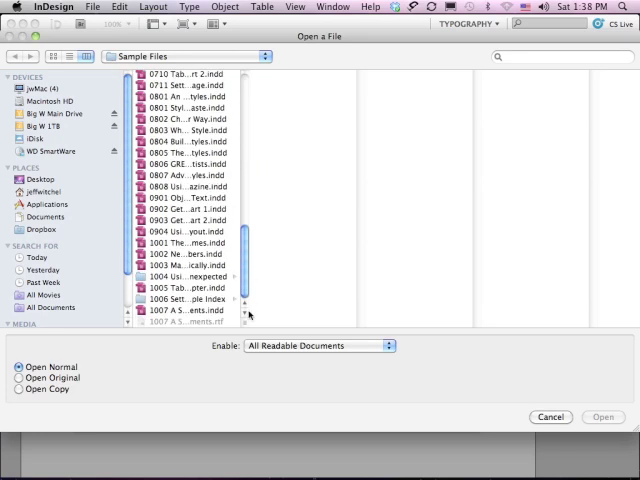
pyautogui.click(184, 288)
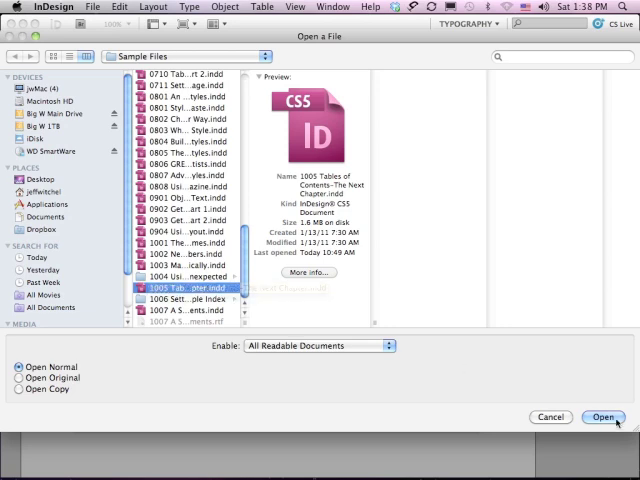
pyautogui.click(608, 416)
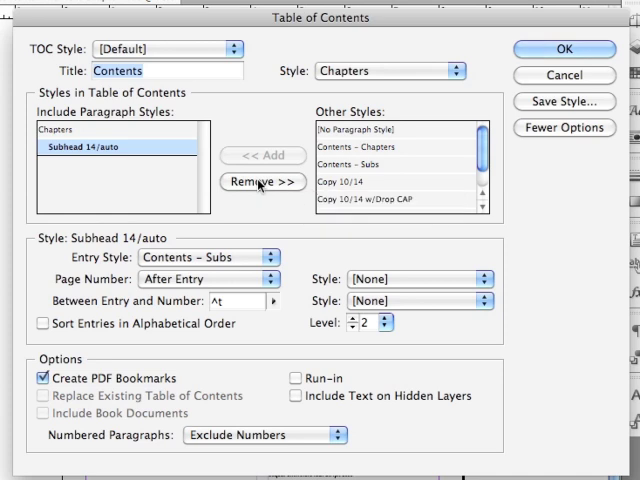
# Step: Remove the included paragraph styles so Chapters and Subhead 14/auto return to Other Styles
pyautogui.click(264, 182)
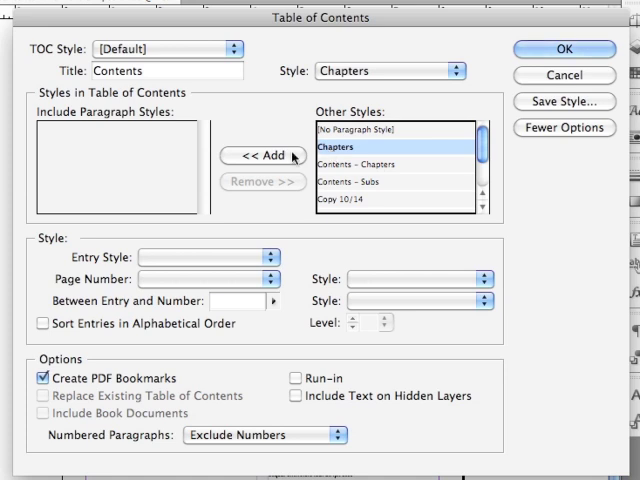
# Step: Add Chapters as a level 1 TOC entry styled with Contents - Chapters
pyautogui.click(262, 156)
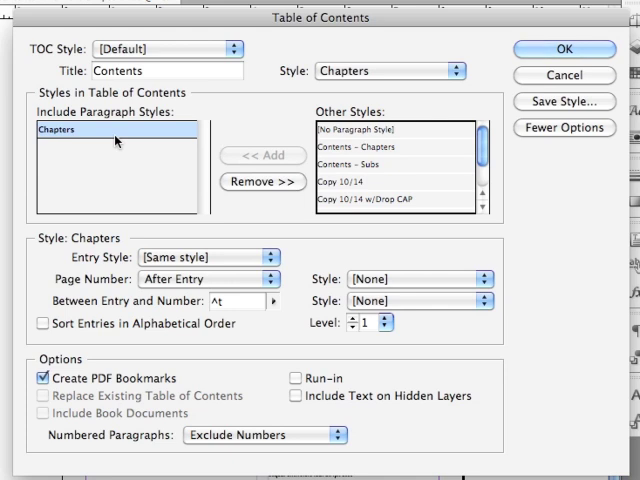
pyautogui.moveTo(124, 176)
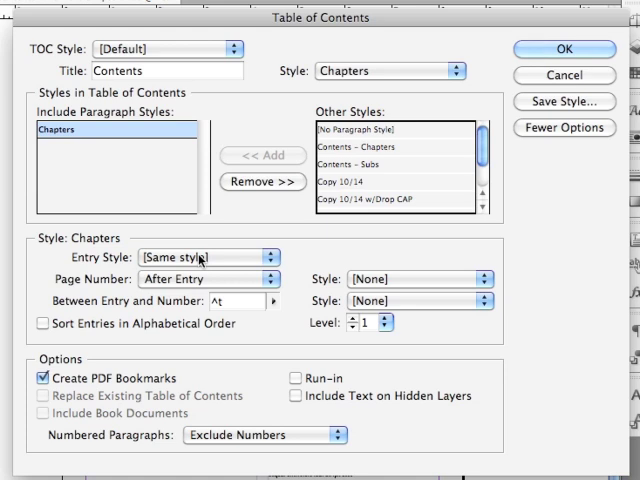
pyautogui.moveTo(224, 264)
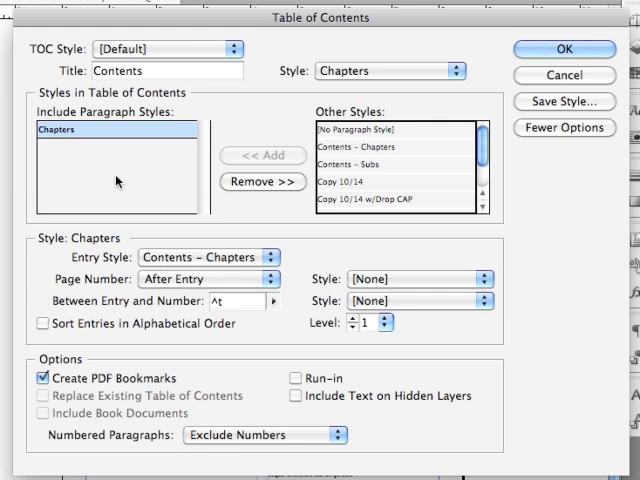
pyautogui.moveTo(160, 162)
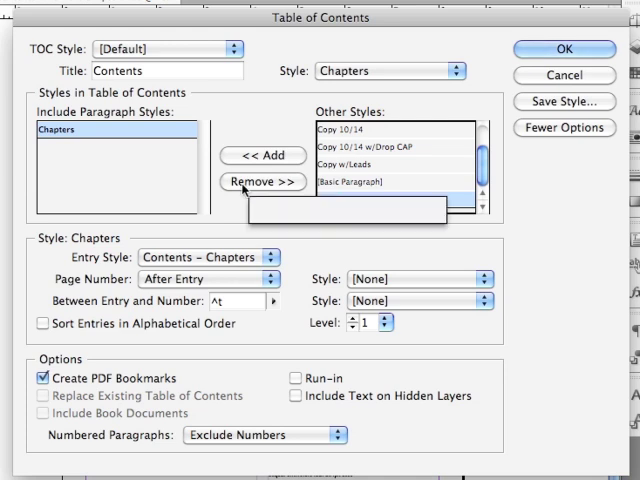
# Step: Add Subhead 14/auto as a level 2 TOC entry below Chapters
pyautogui.click(262, 156)
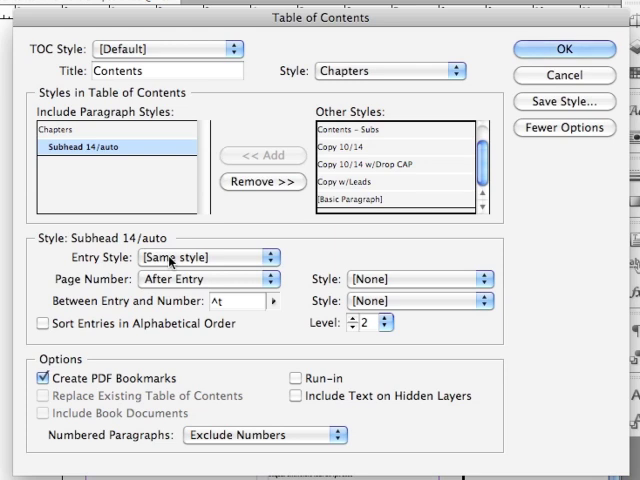
# Step: Set Subhead 14/auto entries to the Contents - Subs style and select the Chapters entry
pyautogui.click(230, 256)
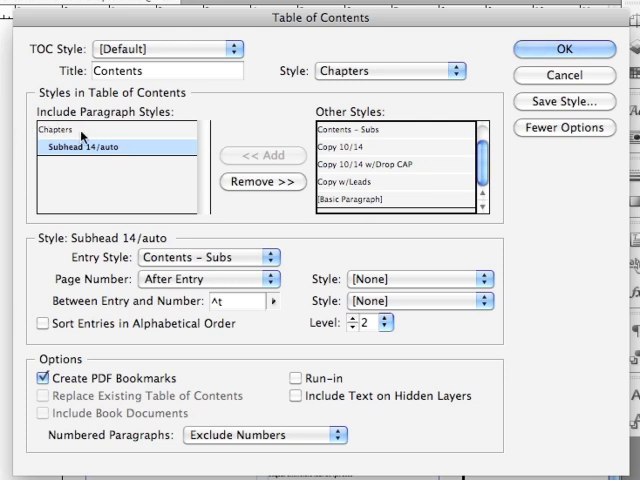
pyautogui.moveTo(84, 136)
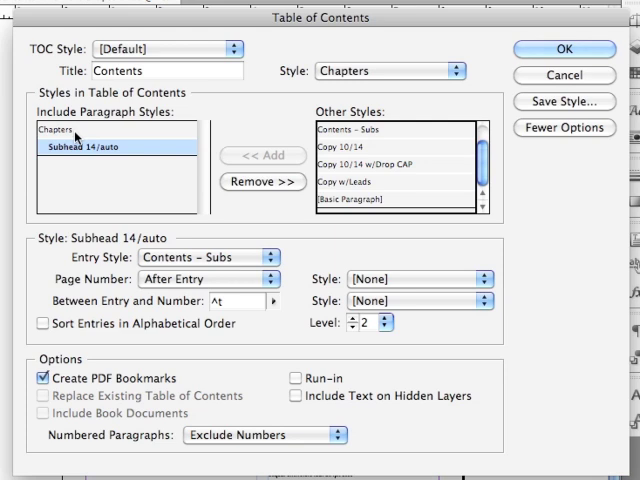
pyautogui.click(564, 128)
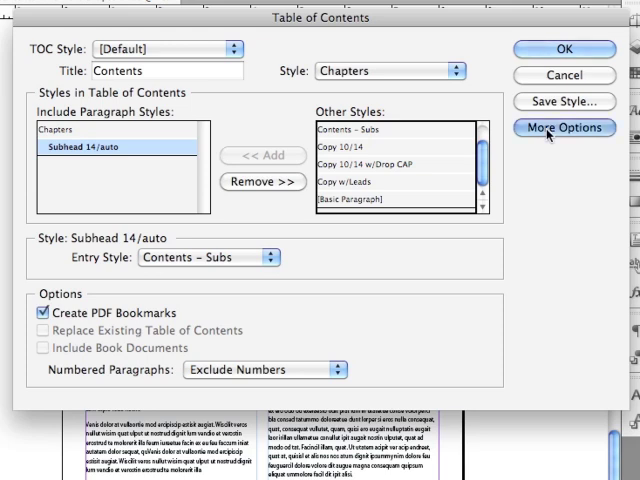
# Step: Show More Options to reveal page number, separator, level and run-in settings
pyautogui.click(564, 128)
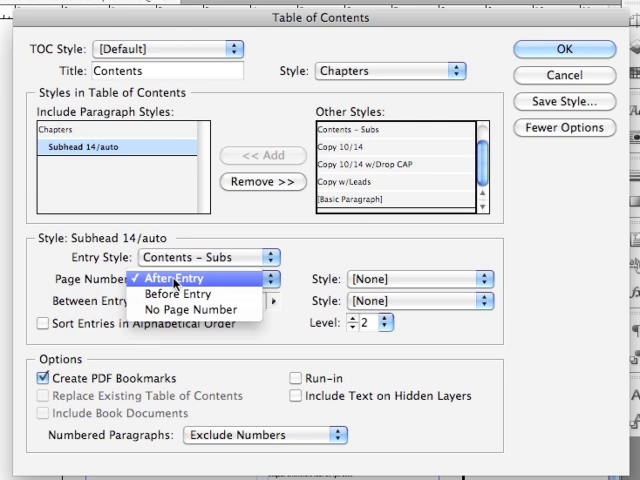
pyautogui.moveTo(200, 310)
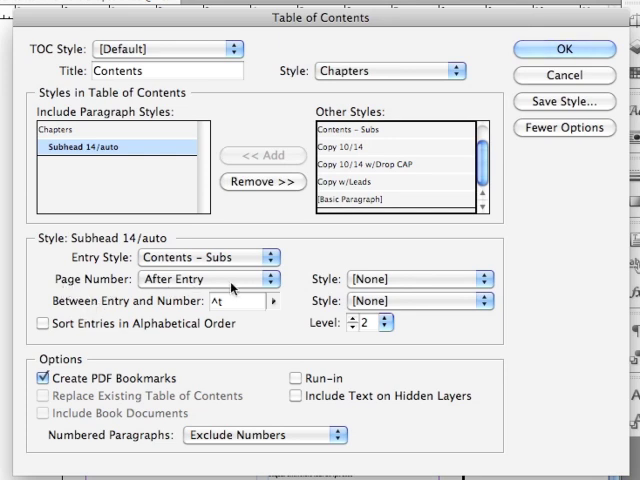
pyautogui.moveTo(360, 280)
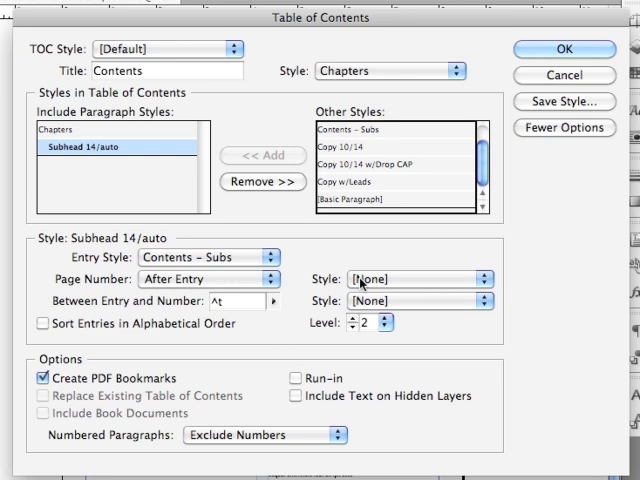
pyautogui.click(420, 280)
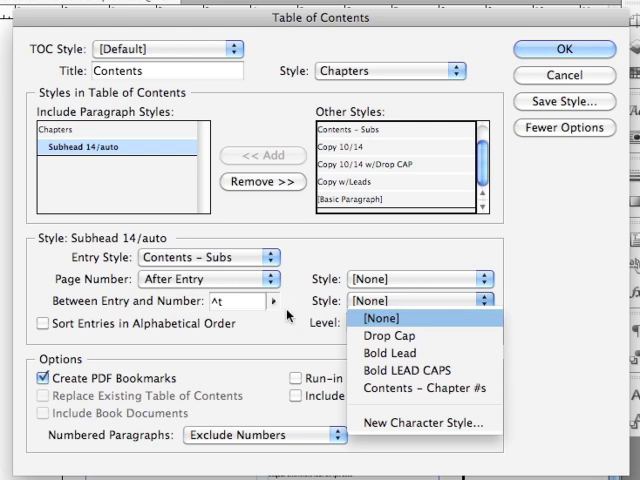
pyautogui.click(374, 320)
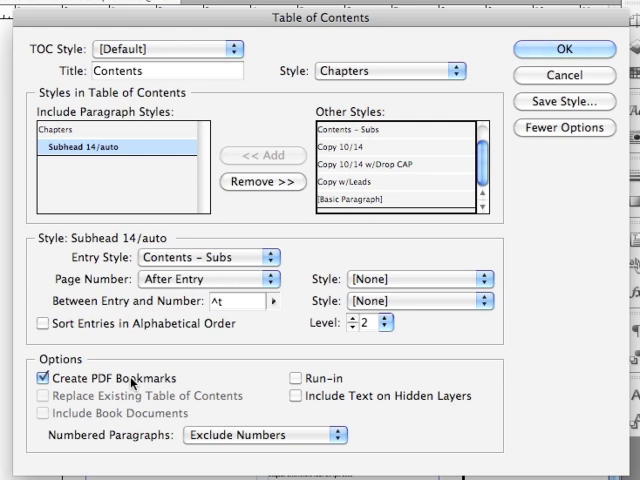
pyautogui.moveTo(126, 416)
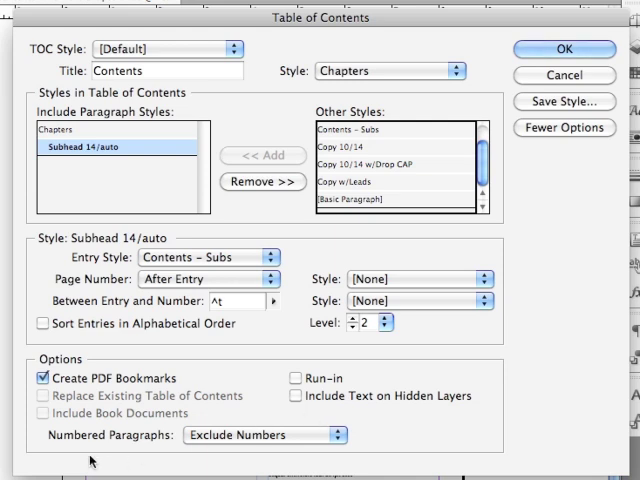
pyautogui.moveTo(228, 440)
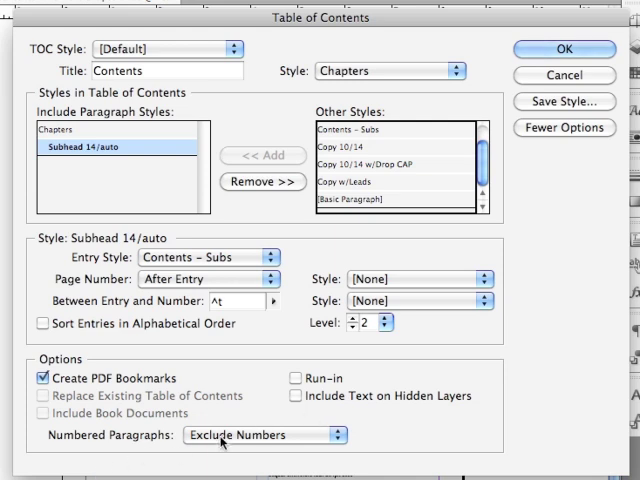
pyautogui.click(262, 436)
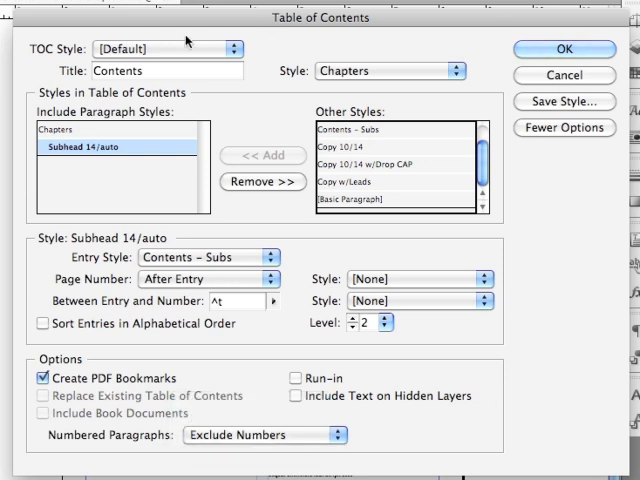
pyautogui.moveTo(352, 92)
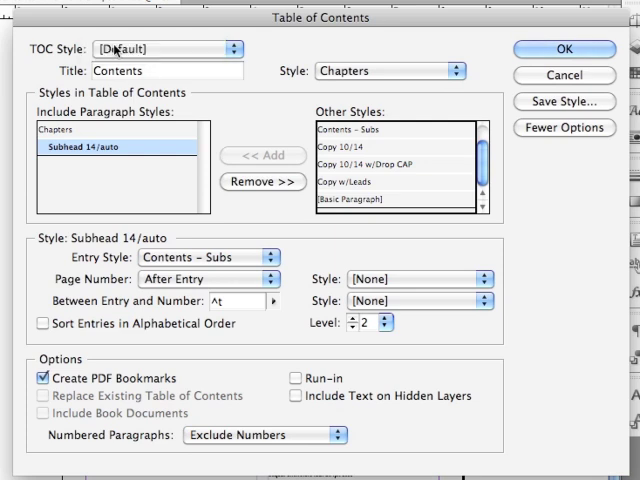
pyautogui.click(562, 48)
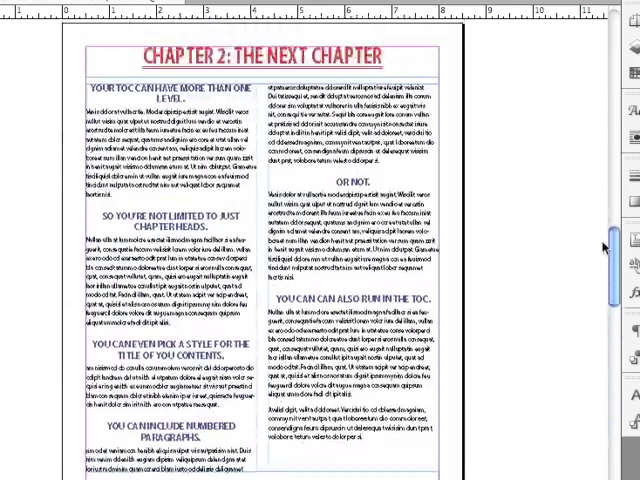
# Step: Scroll up from the Chapter 2 page to the Chapter 1 page of the document
pyautogui.scroll(3)
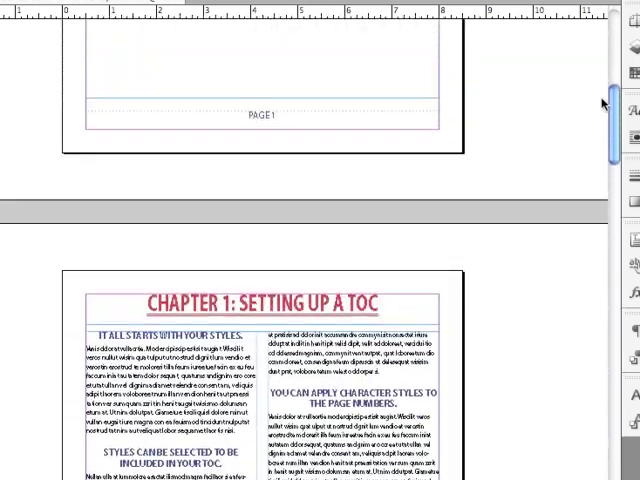